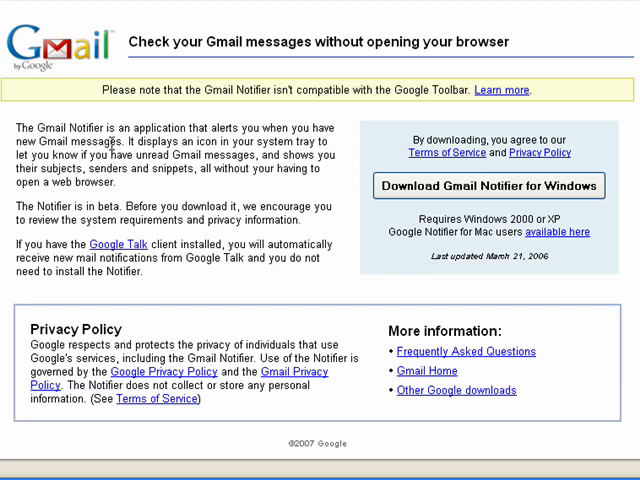
pyautogui.moveTo(111, 141)
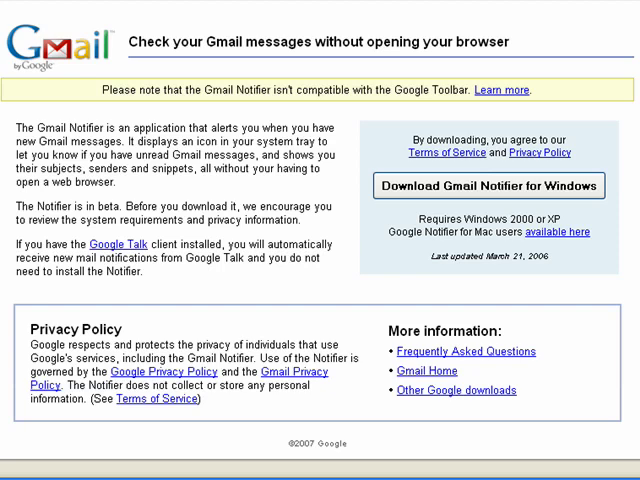
pyautogui.moveTo(129, 173)
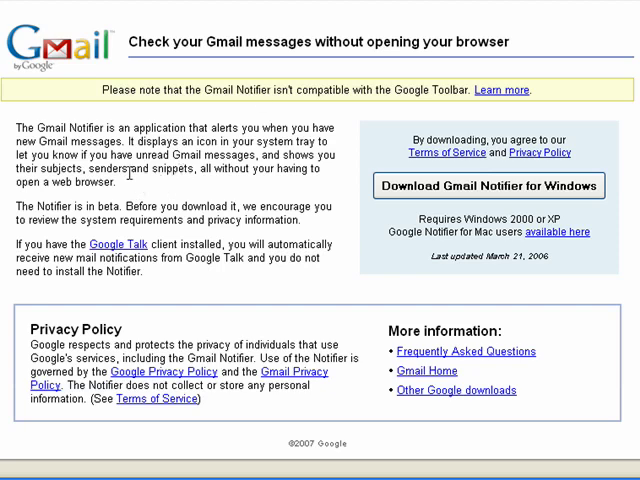
pyautogui.moveTo(420, 135)
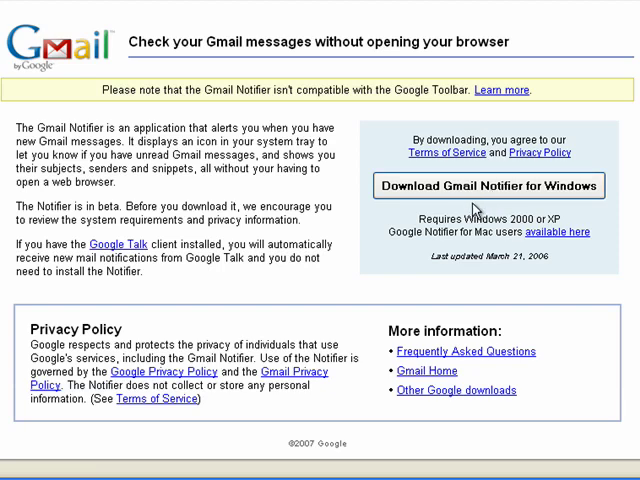
pyautogui.moveTo(491, 272)
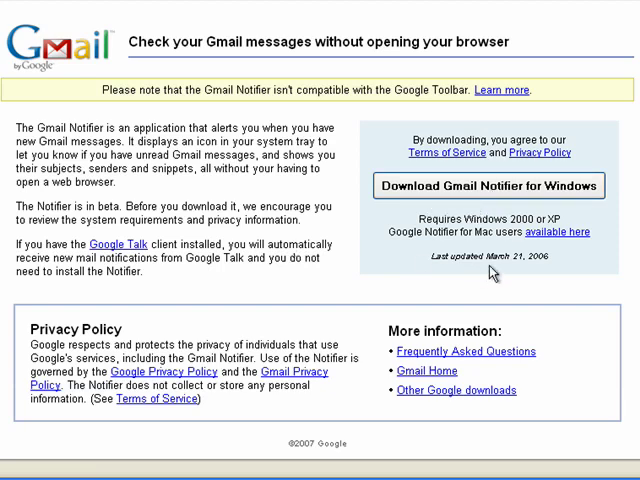
pyautogui.moveTo(570, 230)
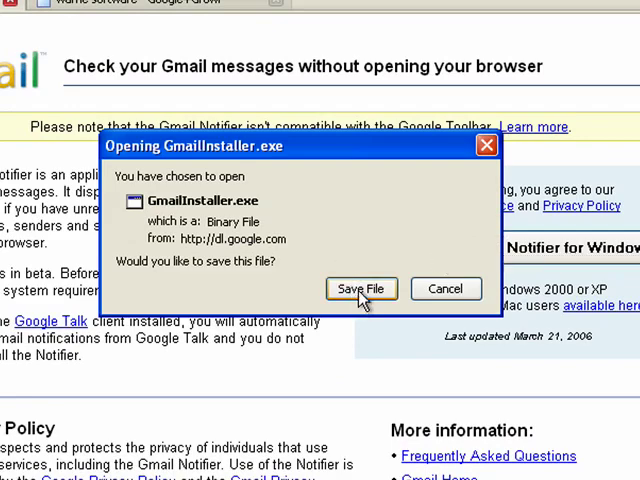
# Save the installer, accept the licence, and install standard components (run on startup, outgoing mail).
pyautogui.click(361, 289)
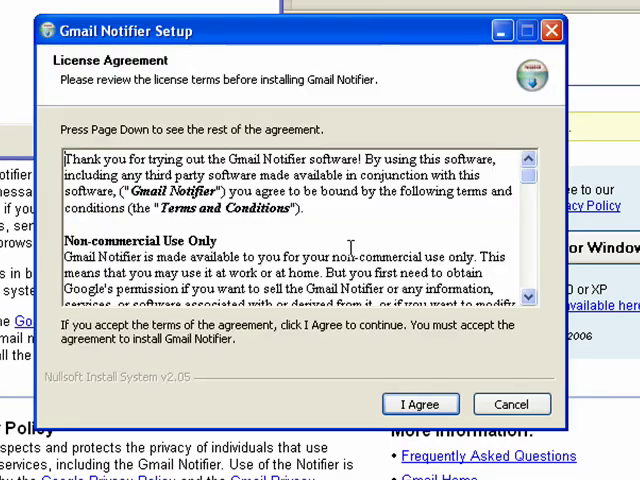
pyautogui.click(420, 404)
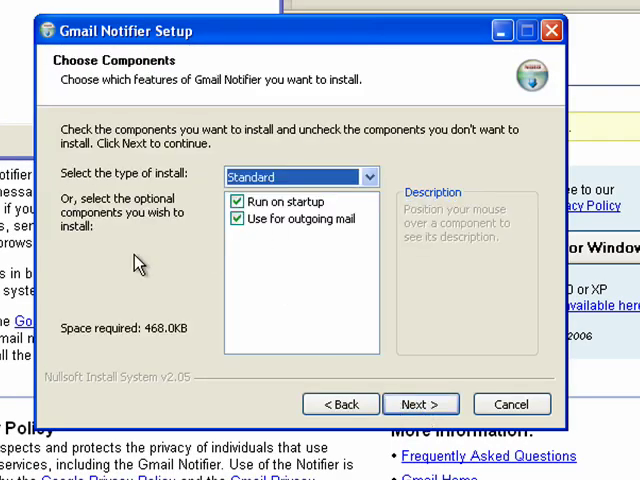
pyautogui.moveTo(244, 265)
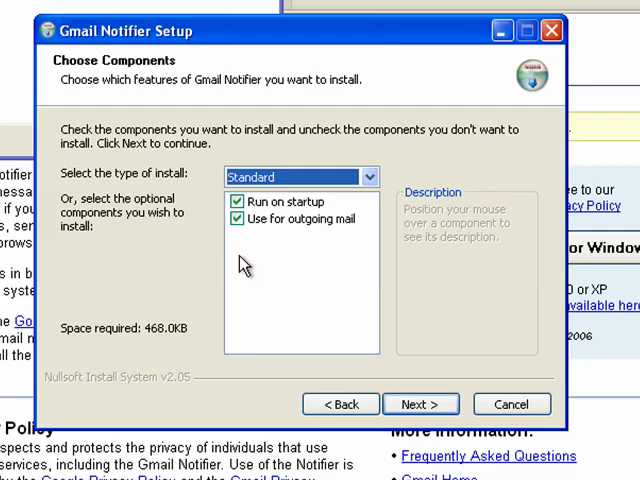
pyautogui.moveTo(267, 220)
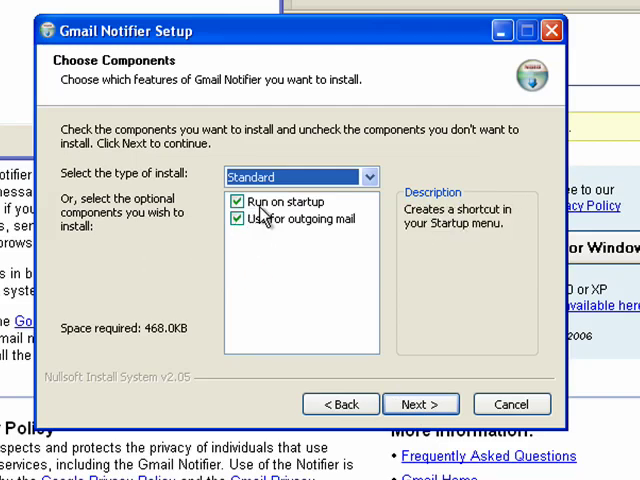
pyautogui.moveTo(260, 245)
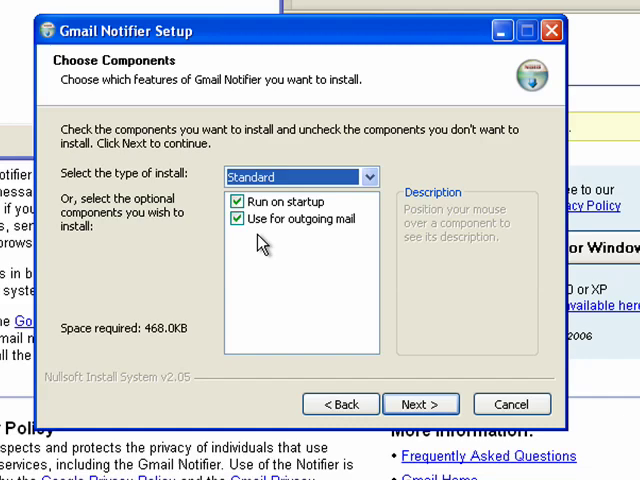
pyautogui.moveTo(456, 343)
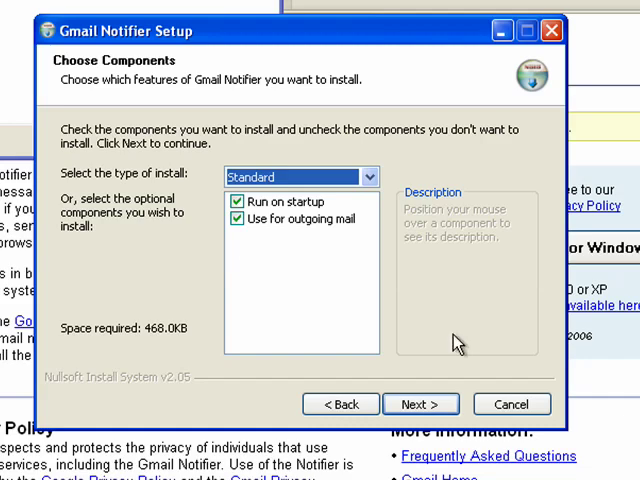
pyautogui.click(420, 404)
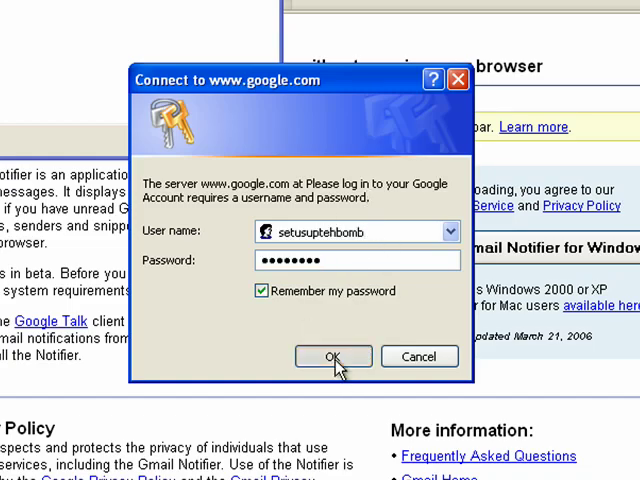
# Submit the Google account credentials with 'Remember my password' kept checked.
pyautogui.click(334, 356)
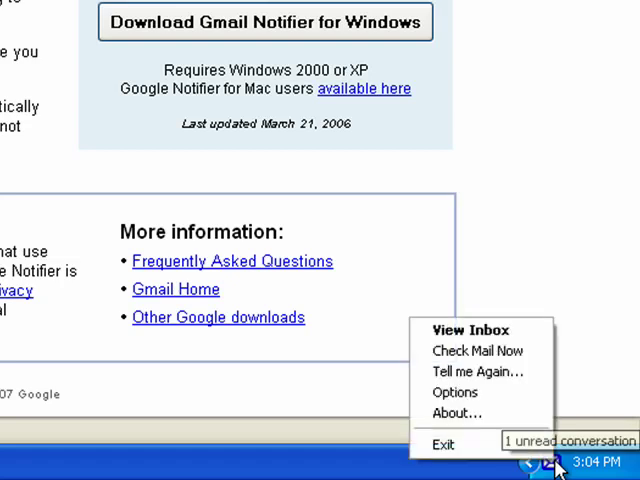
pyautogui.moveTo(445, 444)
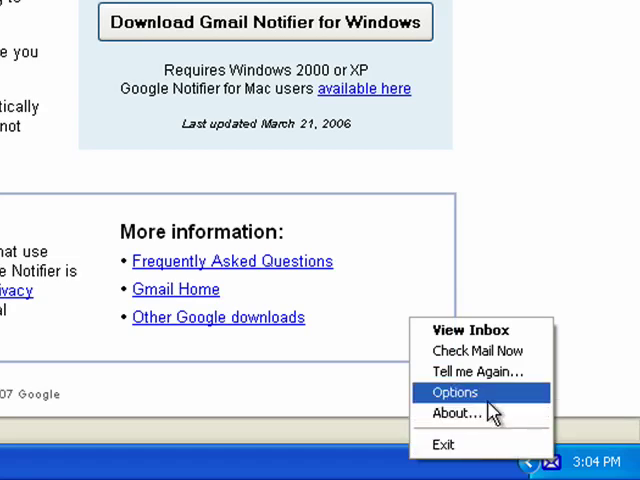
pyautogui.moveTo(480, 372)
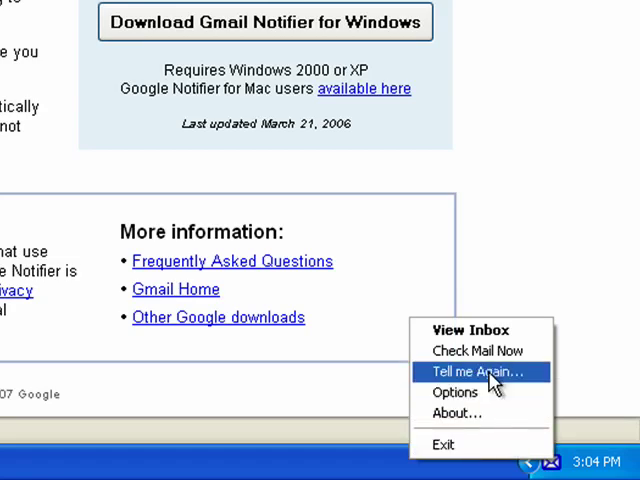
# Choose 'Tell me Again...' from the tray menu to replay the unread conversation alert.
pyautogui.click(478, 372)
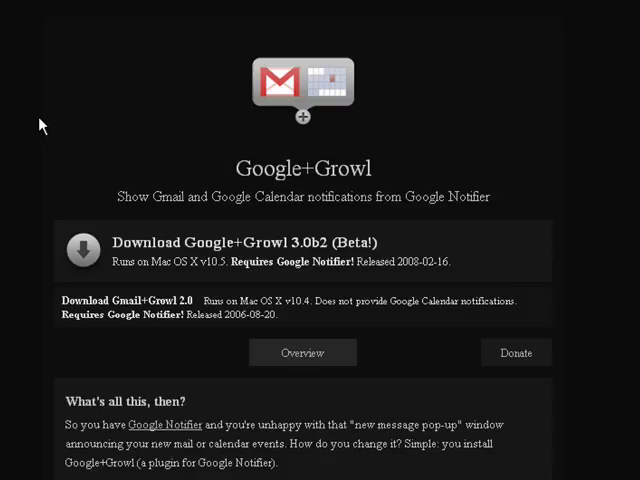
pyautogui.moveTo(205, 27)
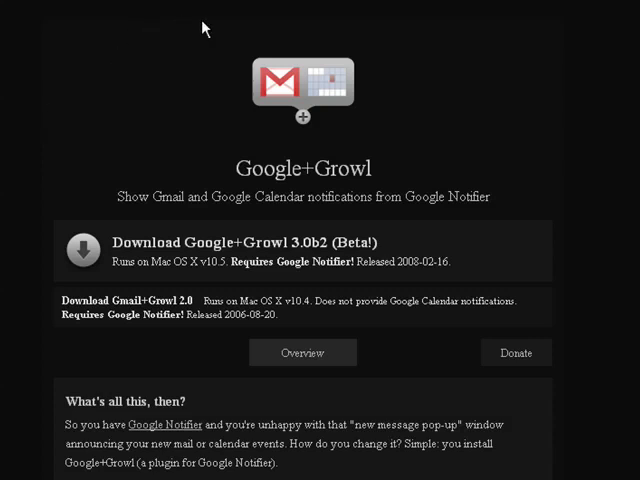
pyautogui.moveTo(122, 120)
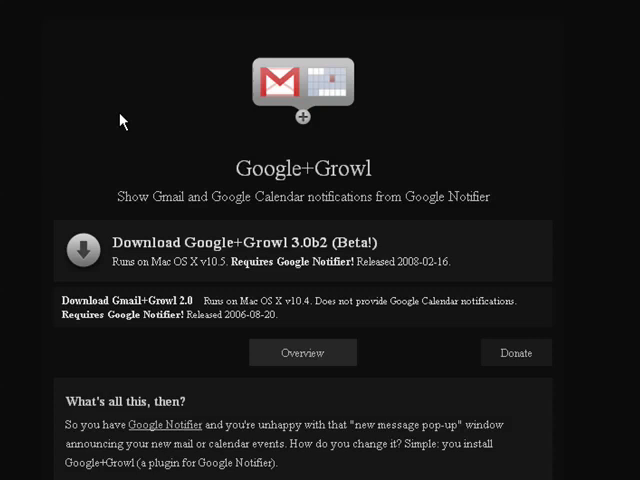
pyautogui.moveTo(373, 199)
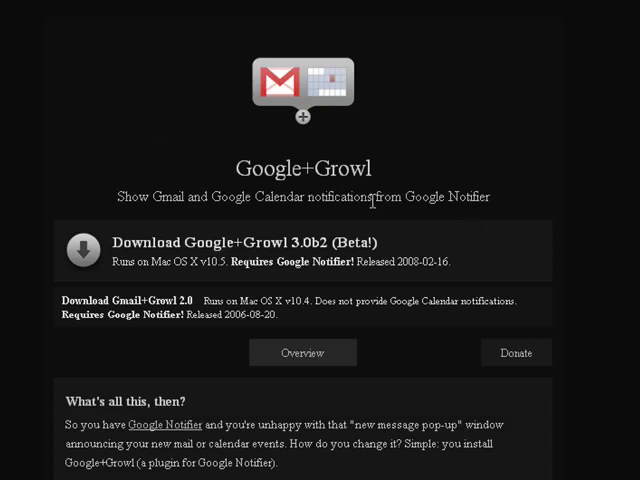
pyautogui.moveTo(167, 222)
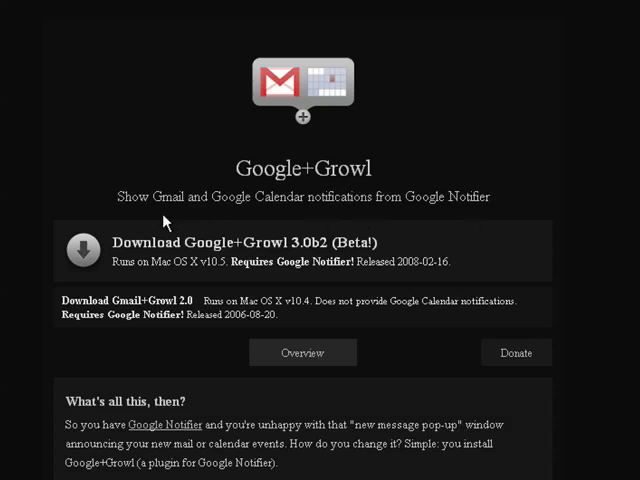